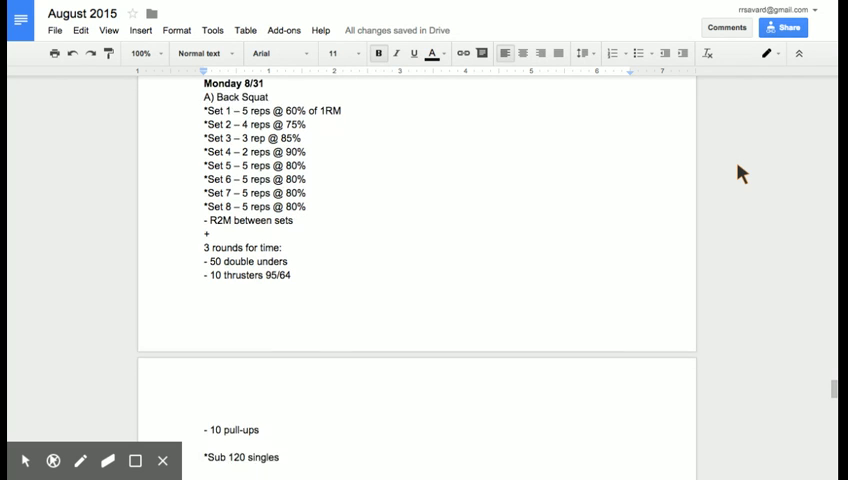
pyautogui.scroll(-3)
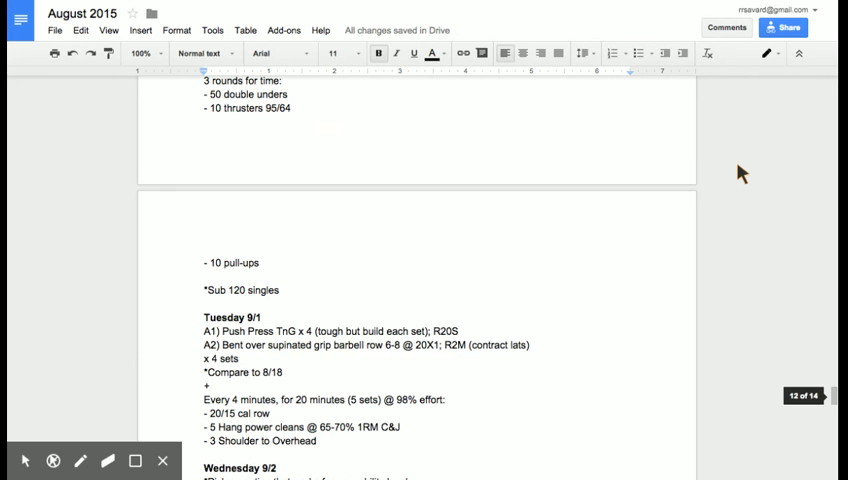
pyautogui.scroll(-3)
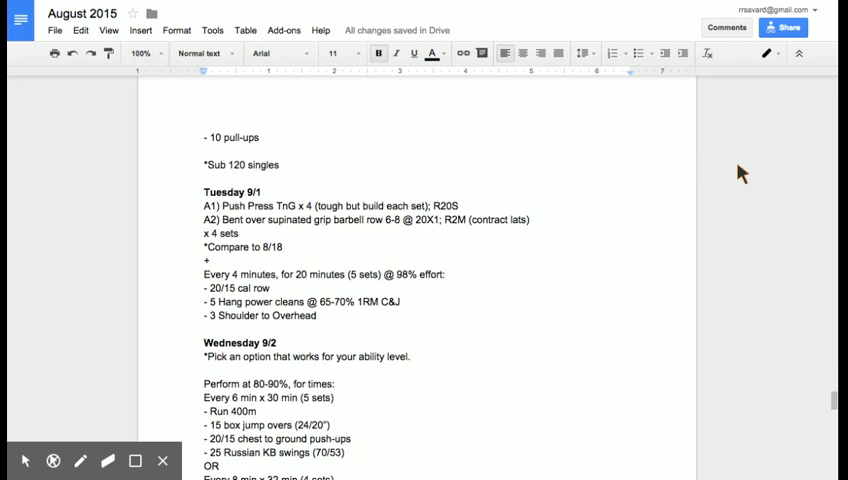
pyautogui.scroll(-3)
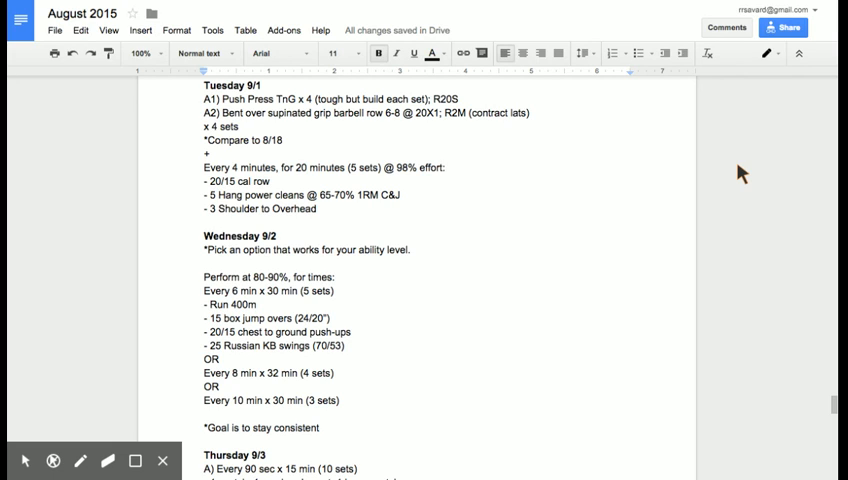
pyautogui.scroll(-3)
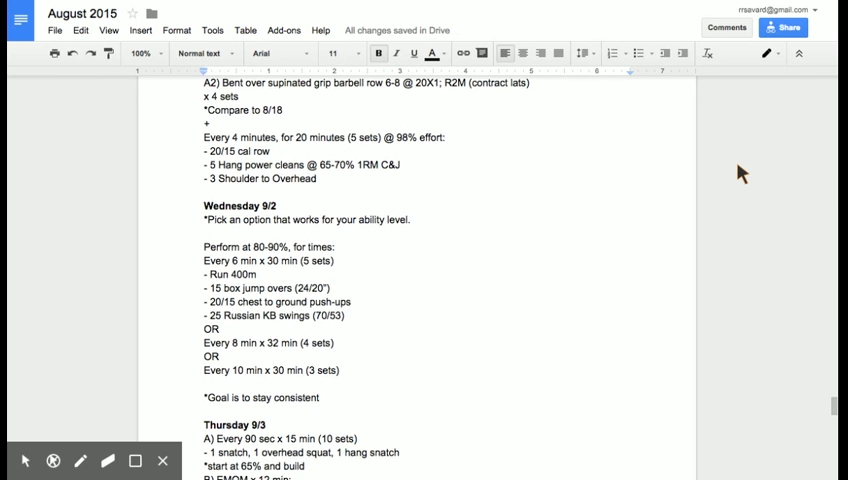
pyautogui.scroll(-3)
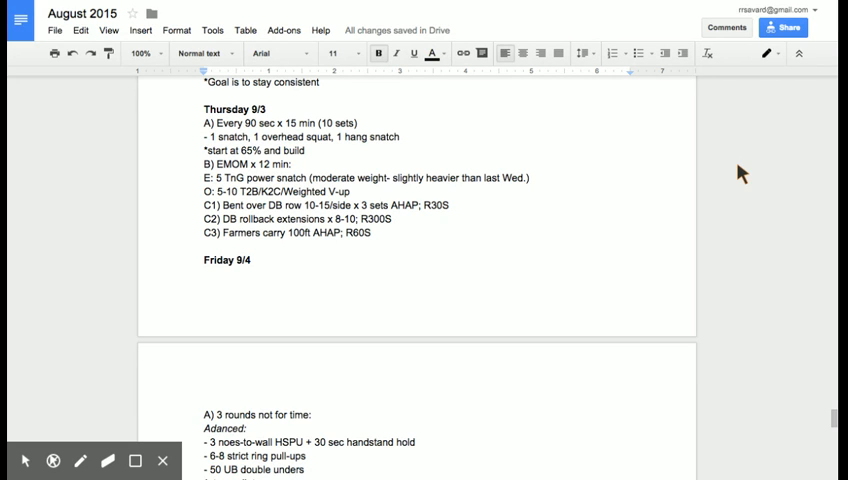
pyautogui.scroll(-3)
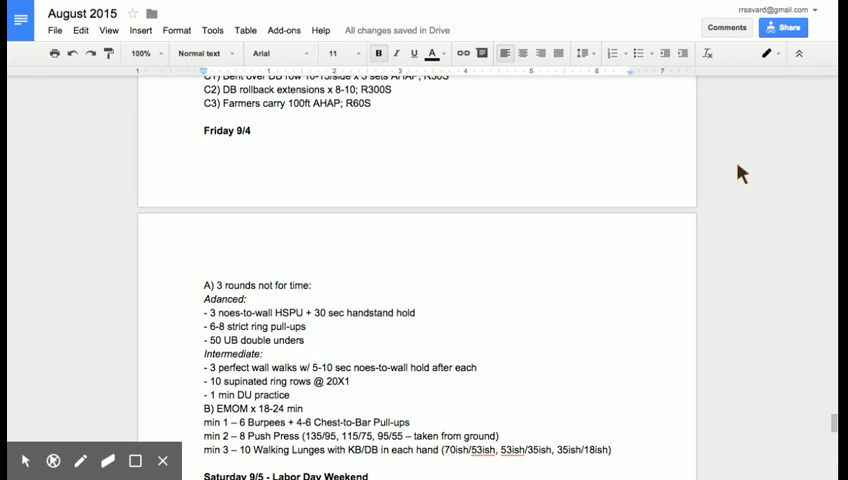
pyautogui.scroll(-3)
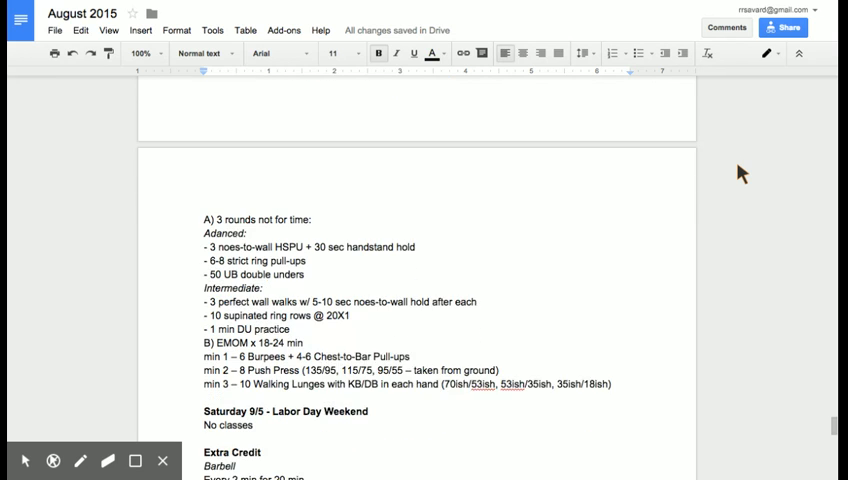